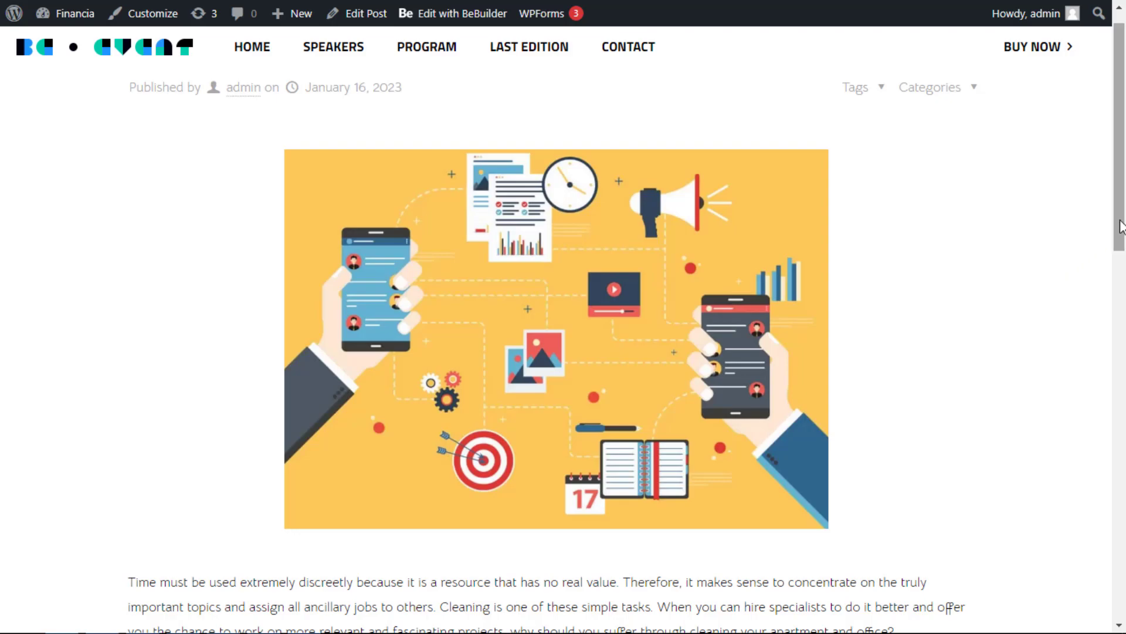
# Step: Leave the post for the dashboard and enter the Customizer via Appearance > Customize
pyautogui.scroll(-3)
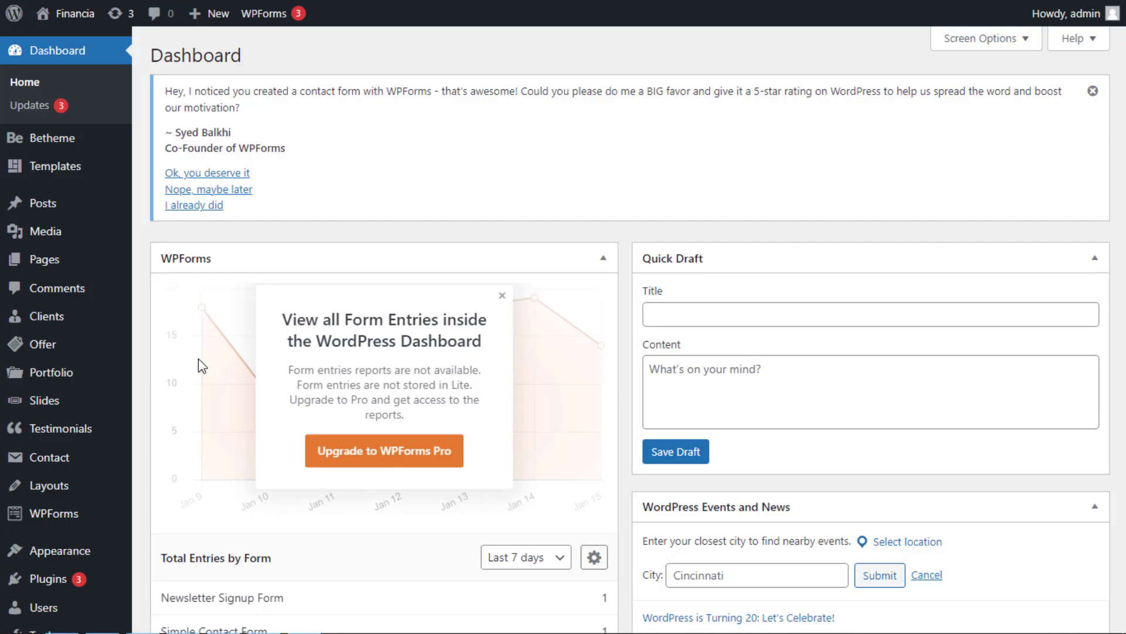
pyautogui.scroll(-3)
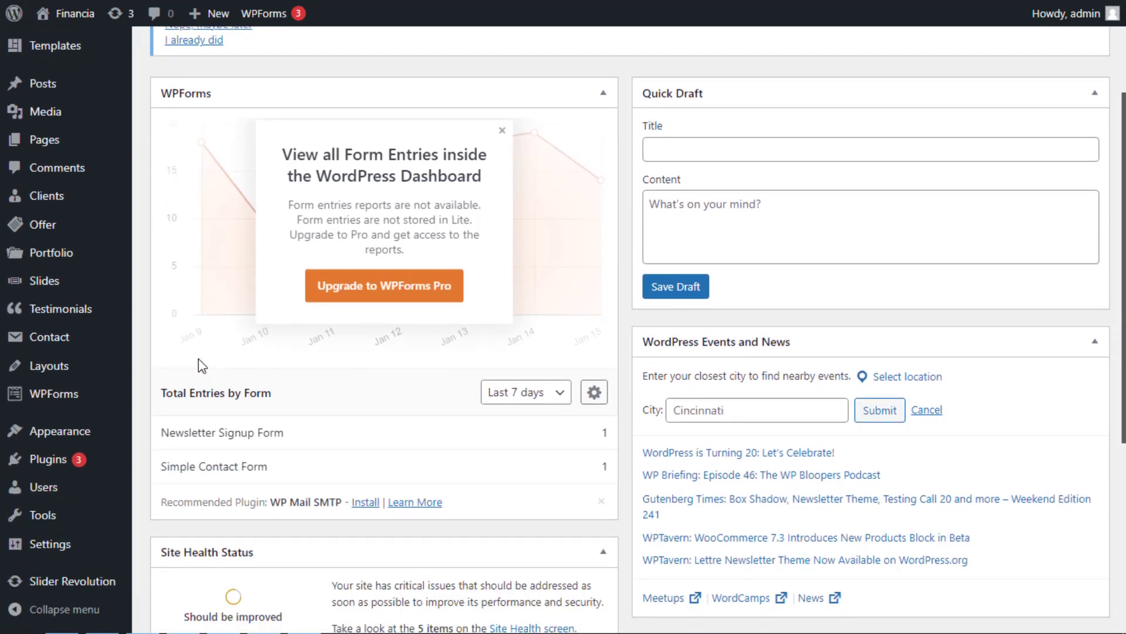
pyautogui.moveTo(50, 431)
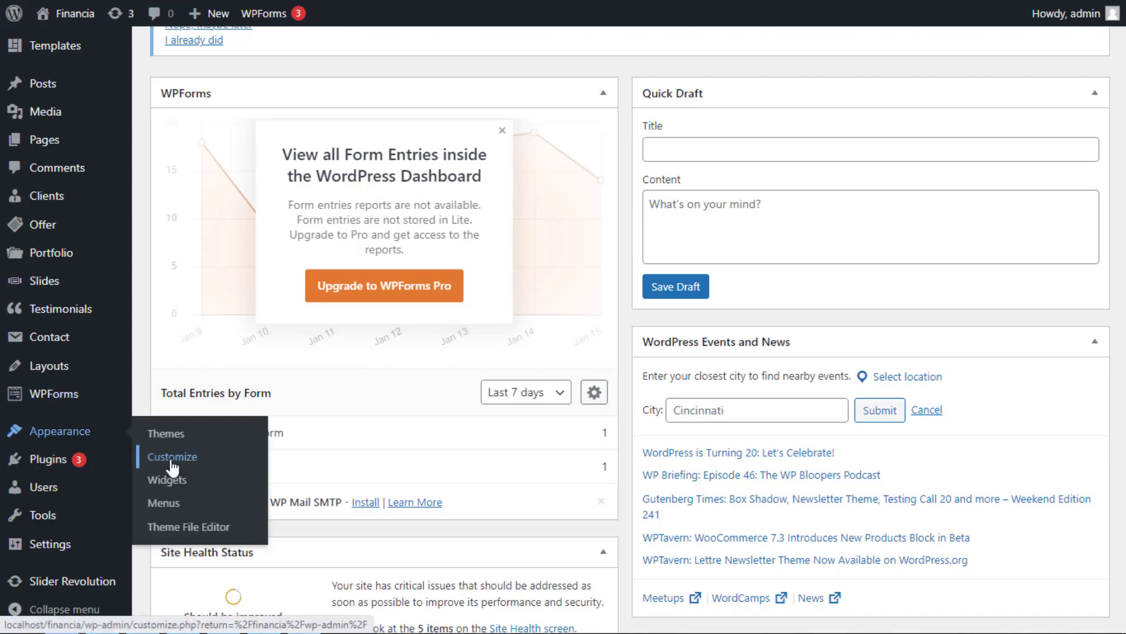
pyautogui.click(172, 456)
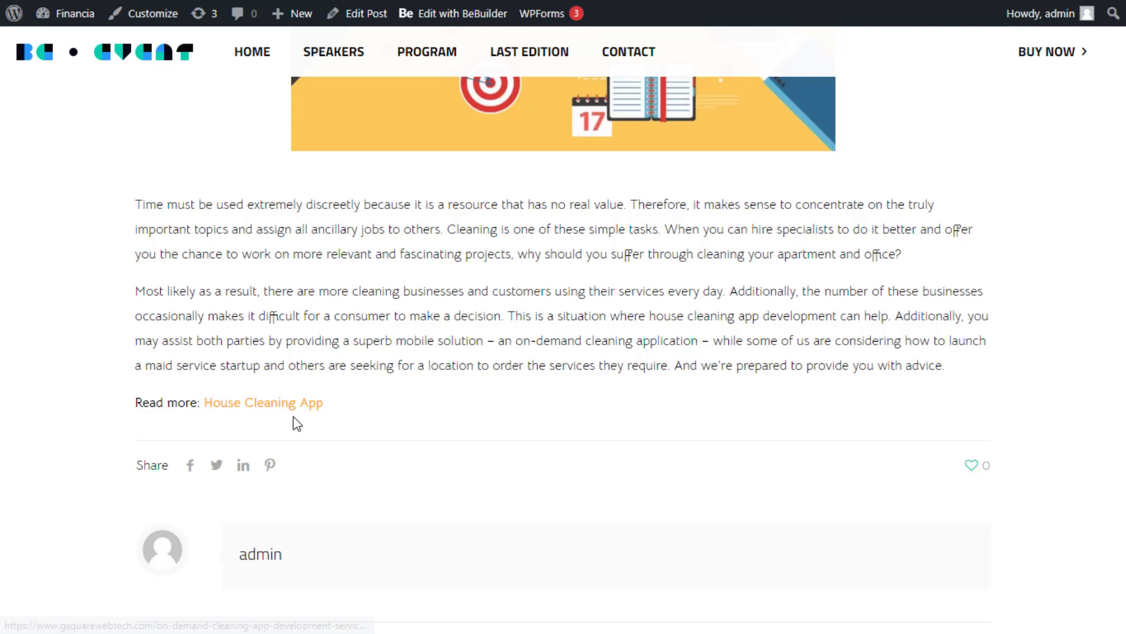
# Step: View the live post to confirm the House Cleaning App link shows in orange
pyautogui.click(152, 13)
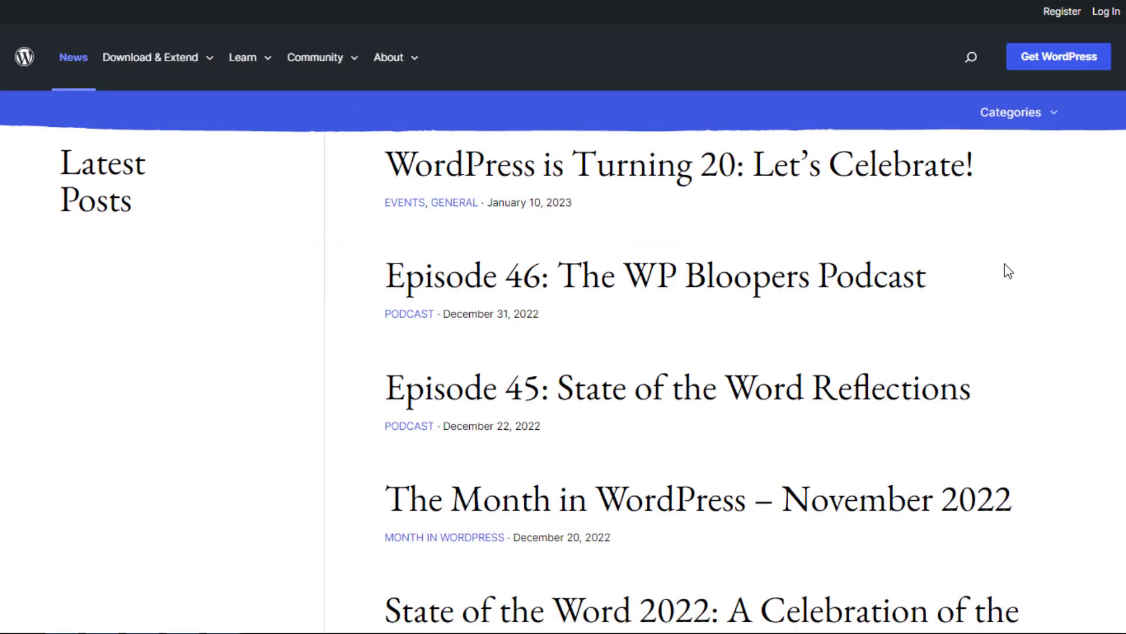
pyautogui.moveTo(679, 388)
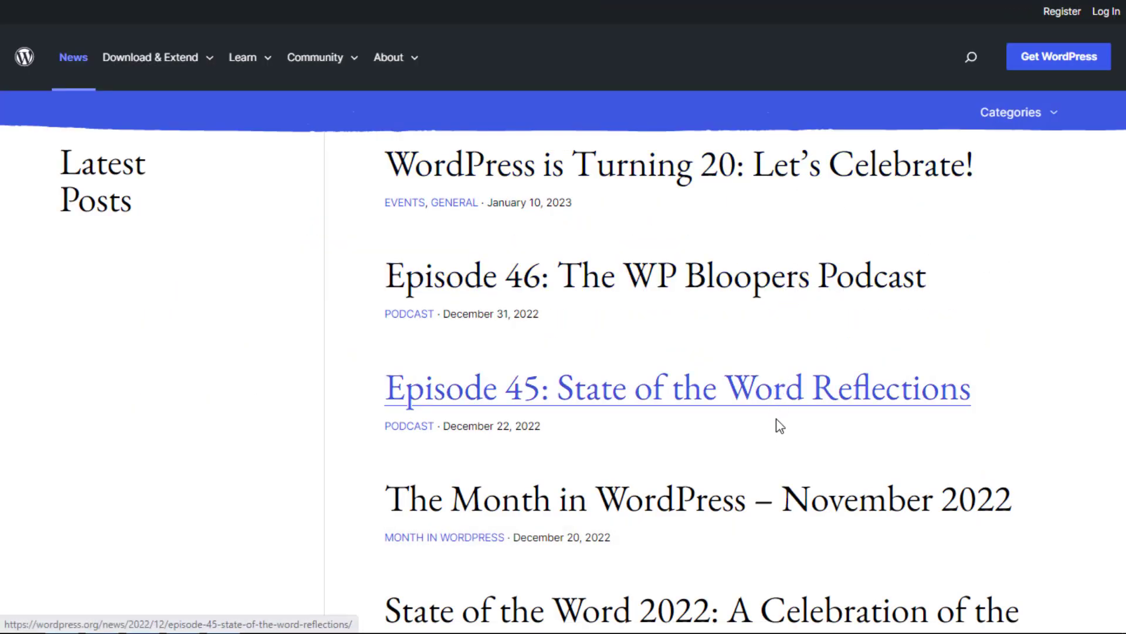
pyautogui.moveTo(837, 473)
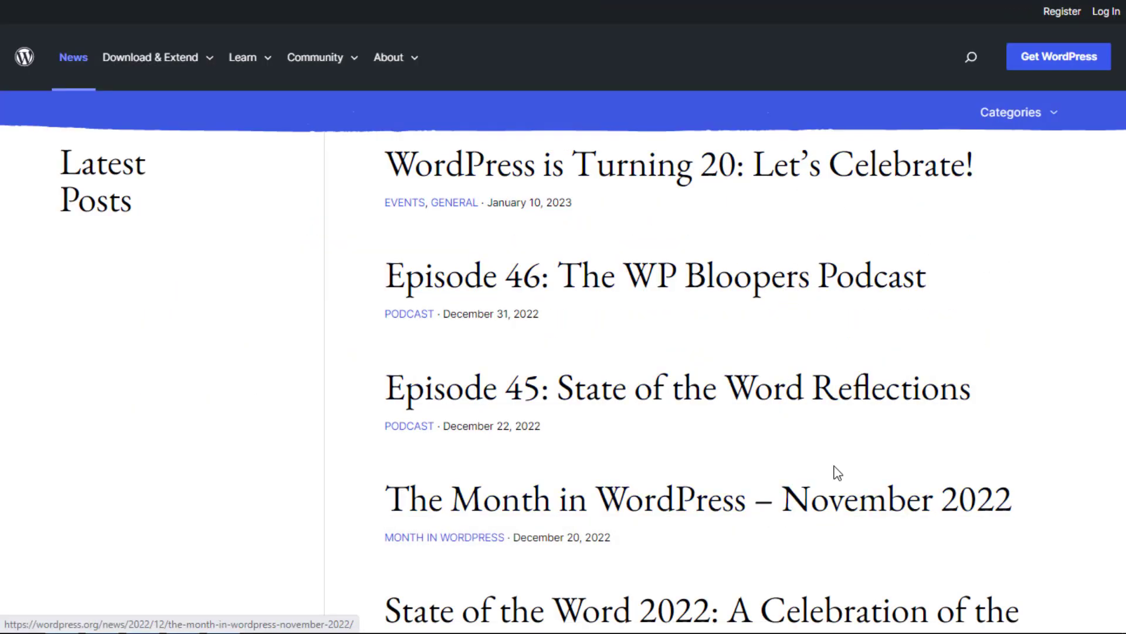
pyautogui.moveTo(848, 466)
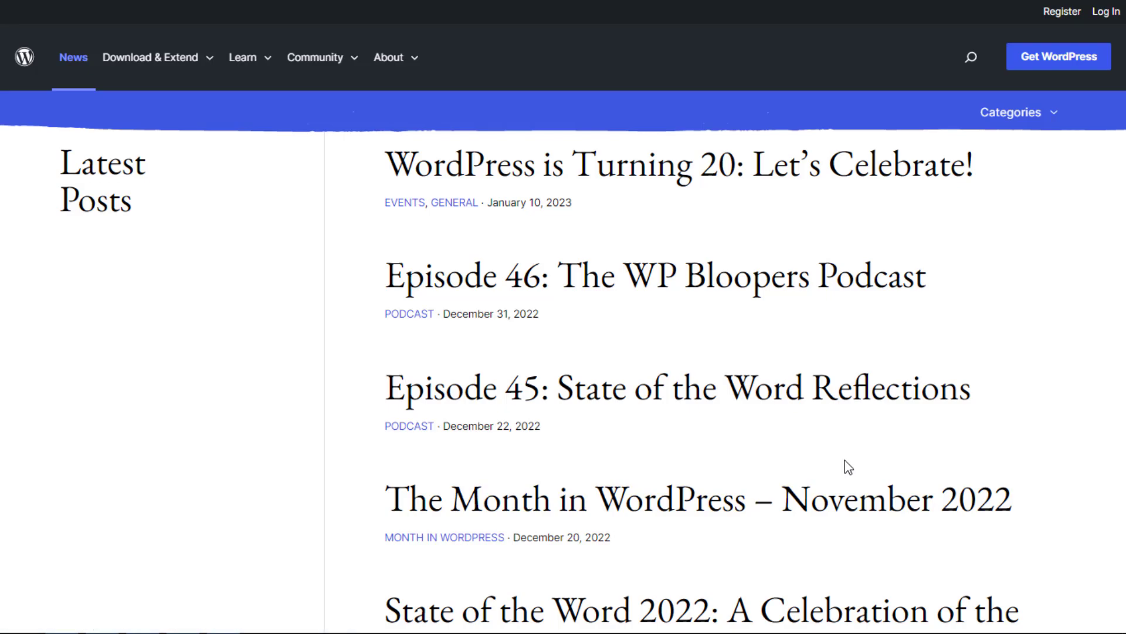